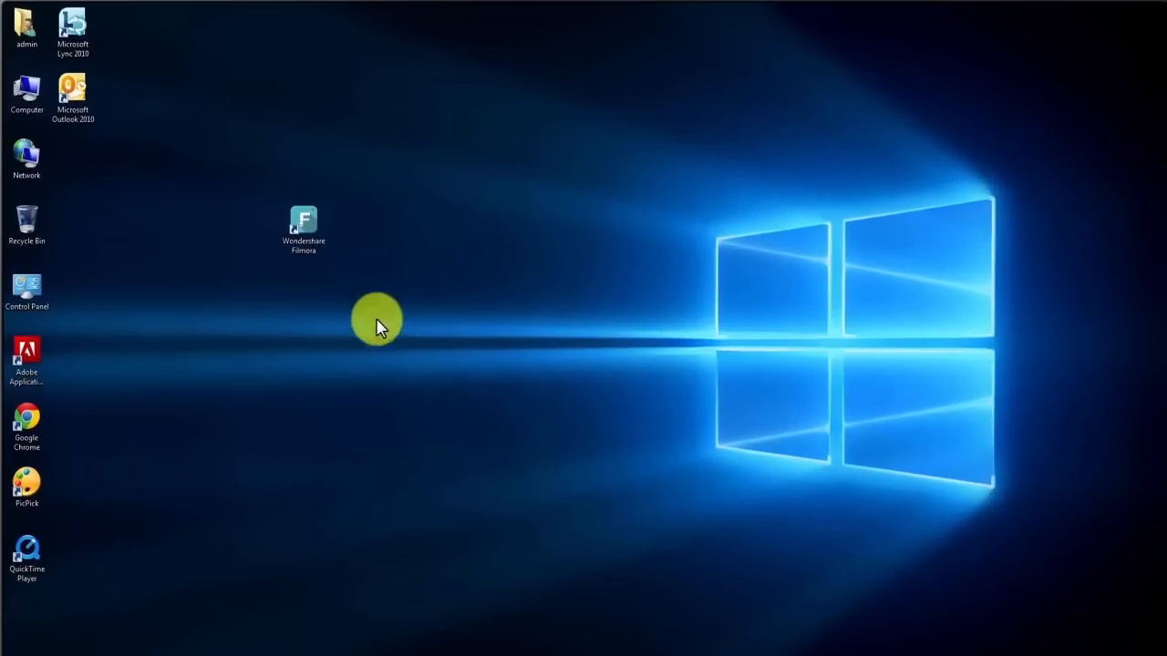
Launch Wondershare Filmora from its desktop shortcut
{"action": "double_click", "coordinate": [304, 228]}
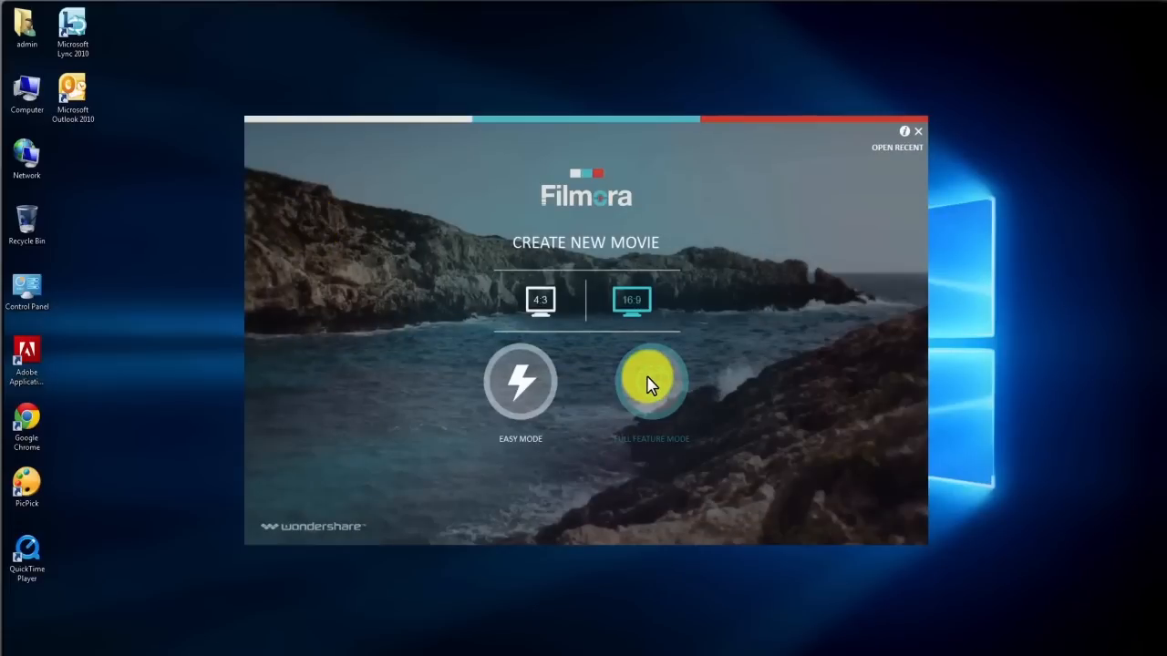
Start a 16:9 full-feature project and drag the beach party clip onto the timeline
{"action": "left_click", "coordinate": [650, 381]}
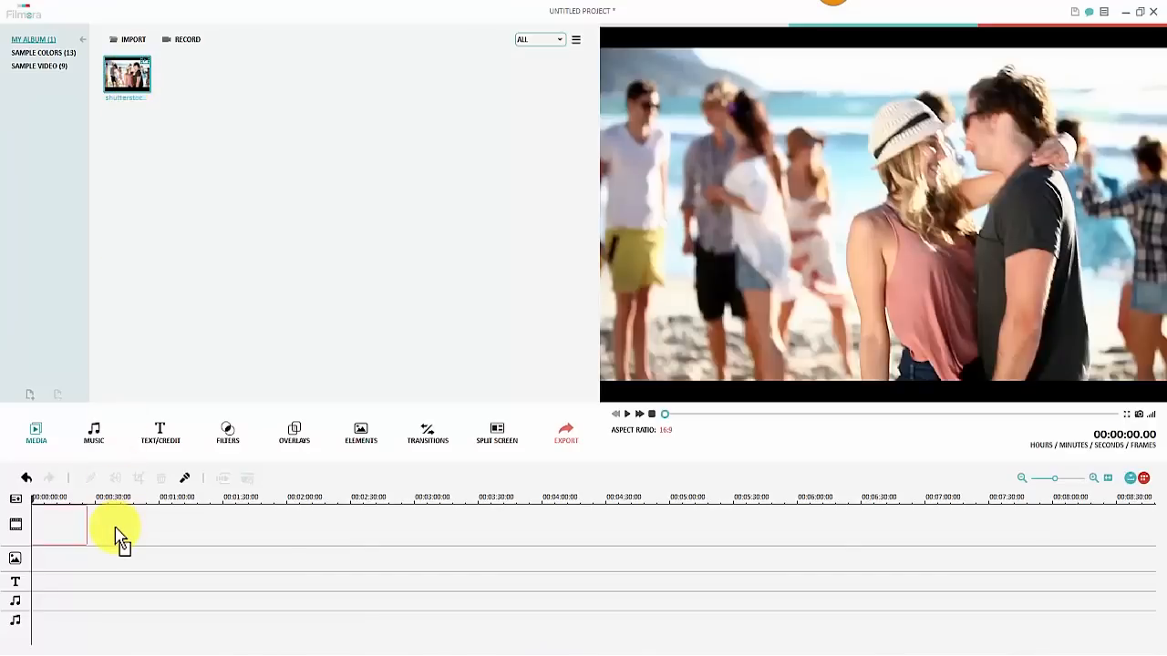
{"action": "left_click_drag", "start_coordinate": [126, 75], "coordinate": [123, 524]}
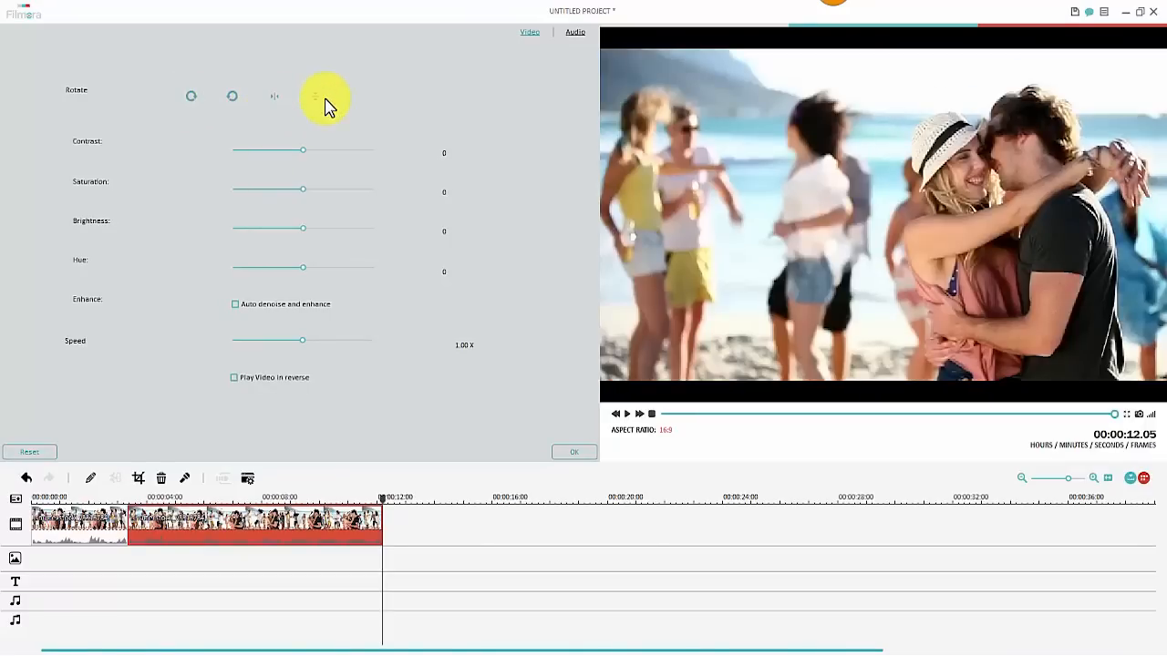
Raise the beach clip's contrast and confirm, then open and dismiss the Record Audio window
{"action": "left_click_drag", "start_coordinate": [302, 150], "coordinate": [346, 152]}
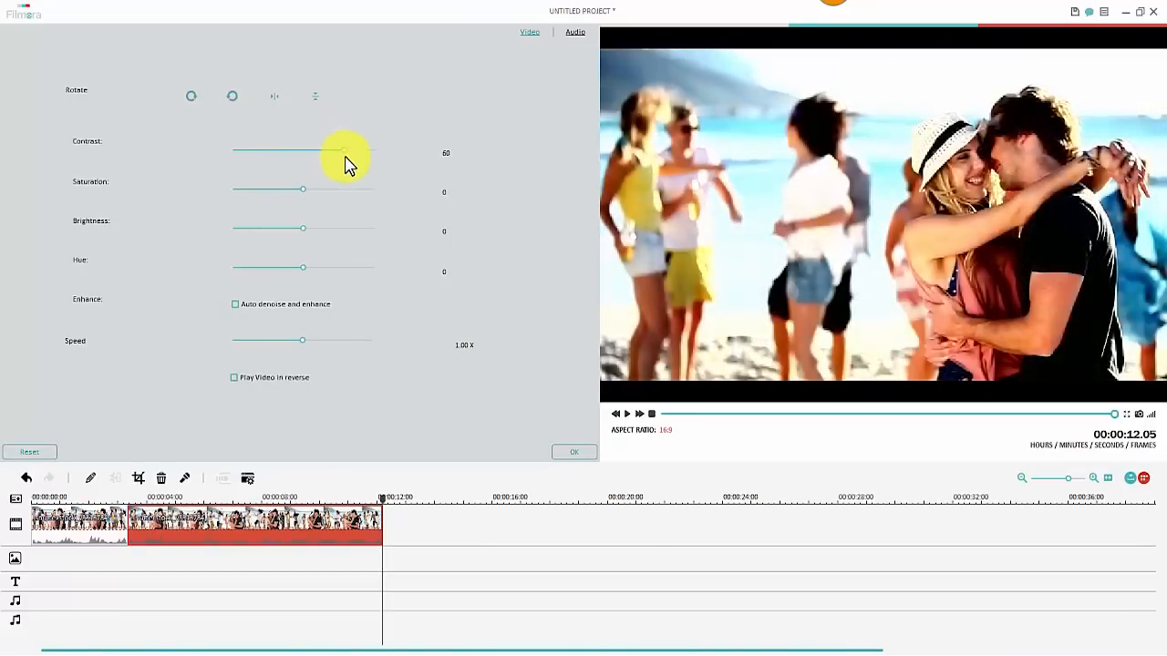
{"action": "left_click", "coordinate": [575, 452]}
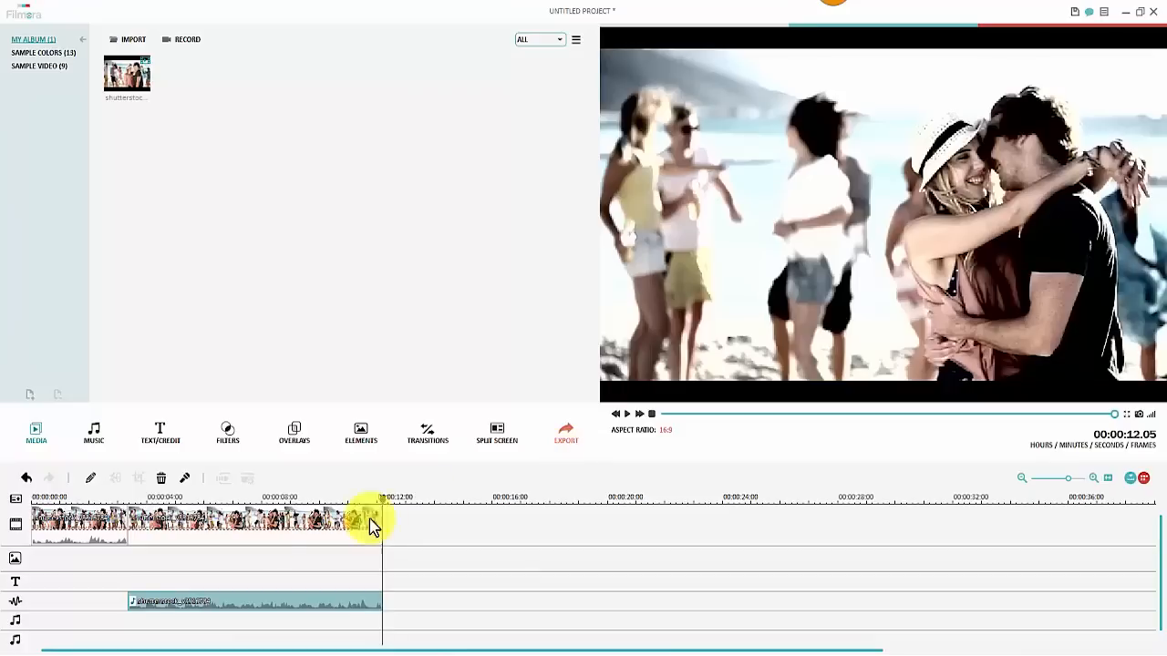
{"action": "left_click", "coordinate": [182, 39]}
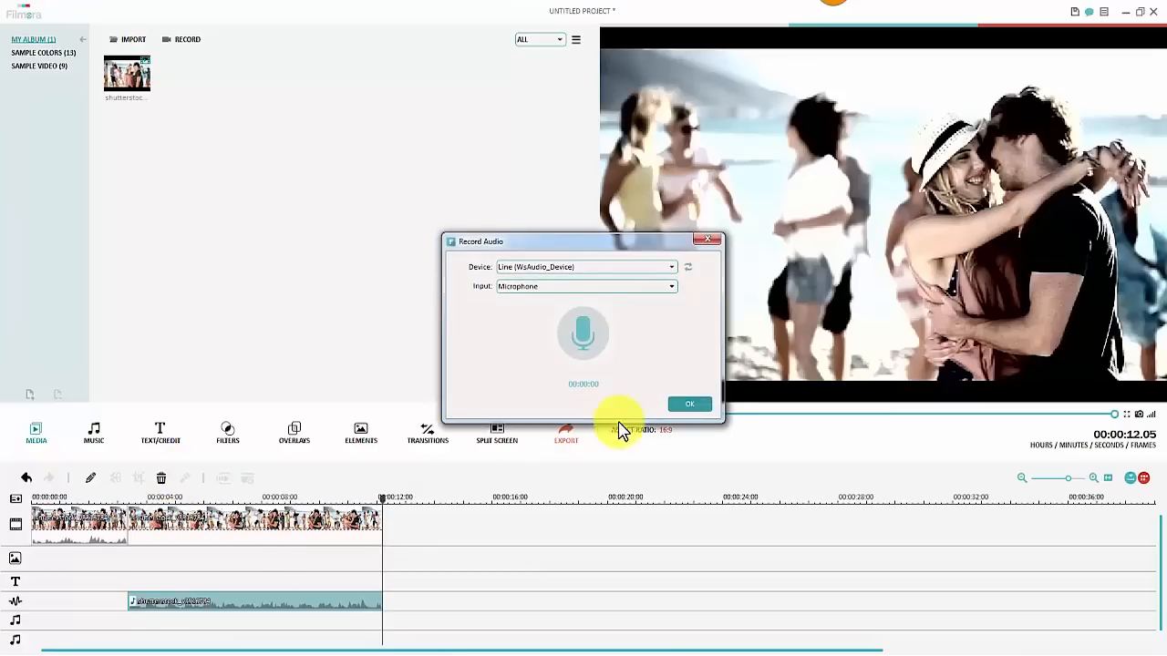
{"action": "left_click", "coordinate": [360, 434]}
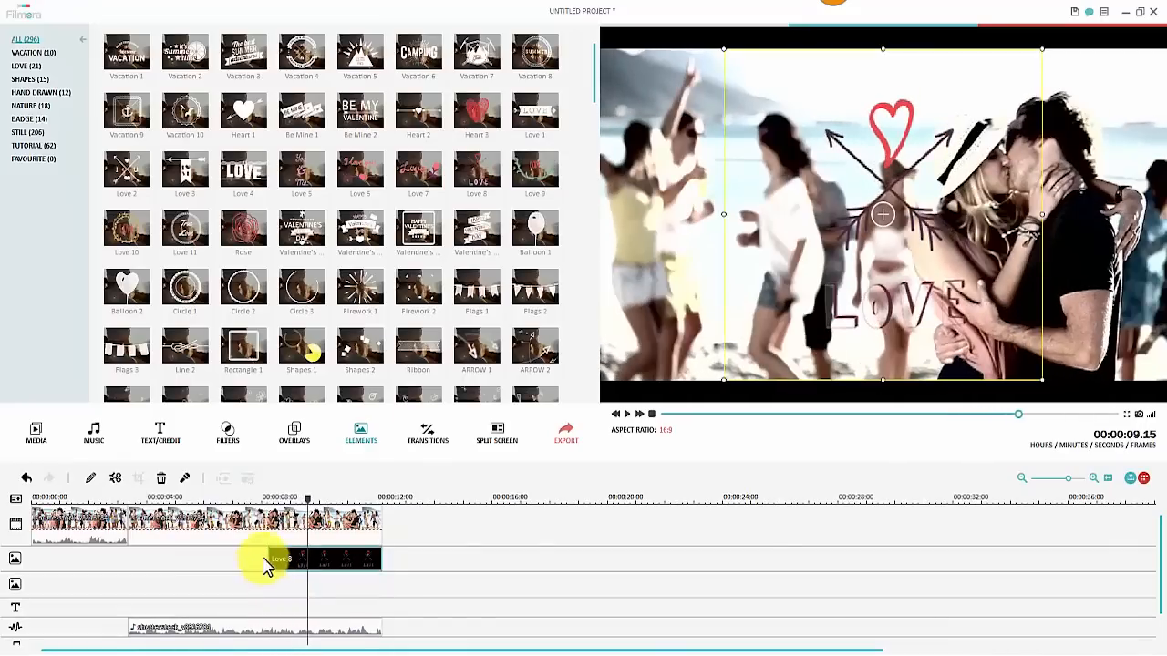
Add a light overlay, then drag a transition between the two cycling clips
{"action": "left_click", "coordinate": [227, 433]}
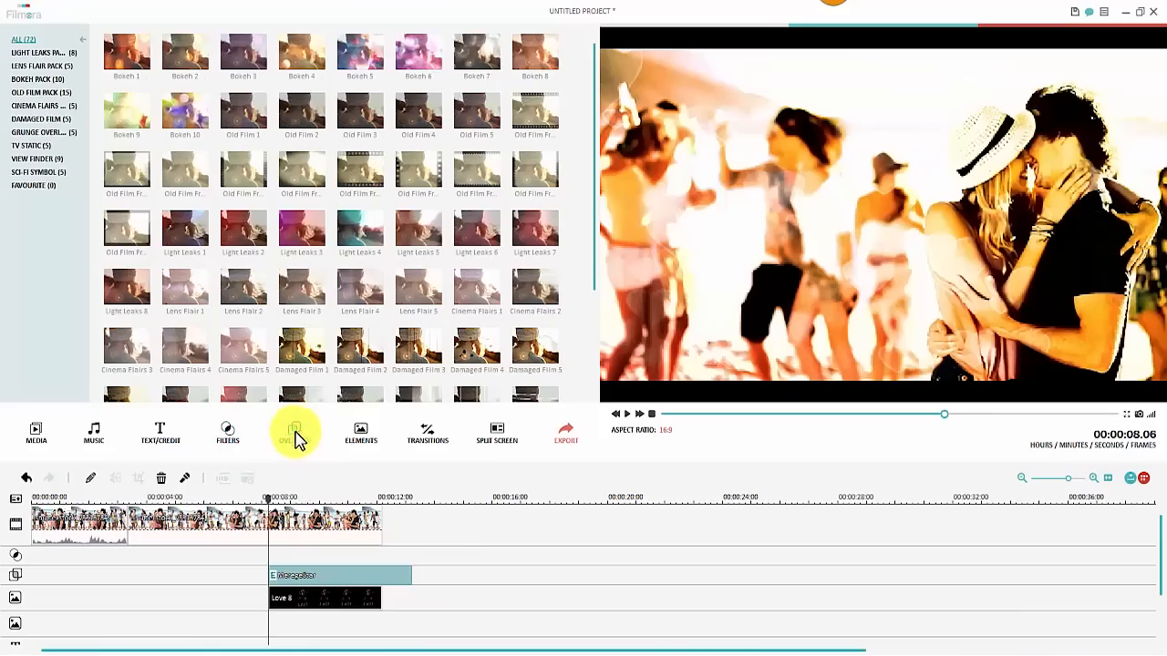
{"action": "left_click", "coordinate": [293, 433]}
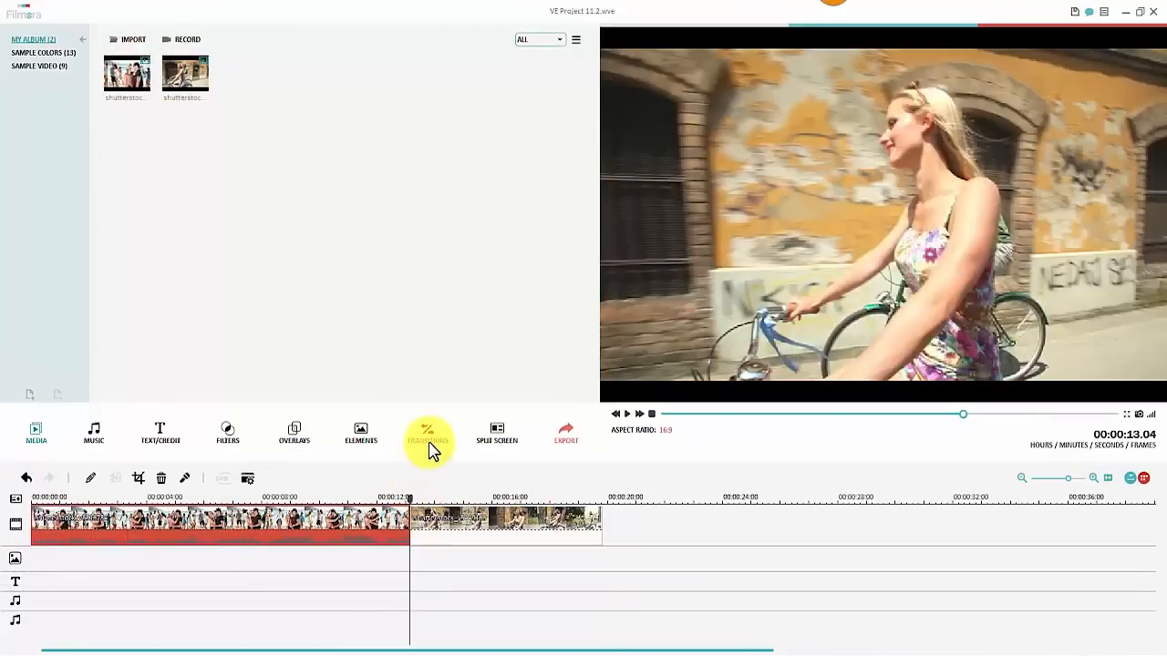
{"action": "left_click", "coordinate": [427, 434]}
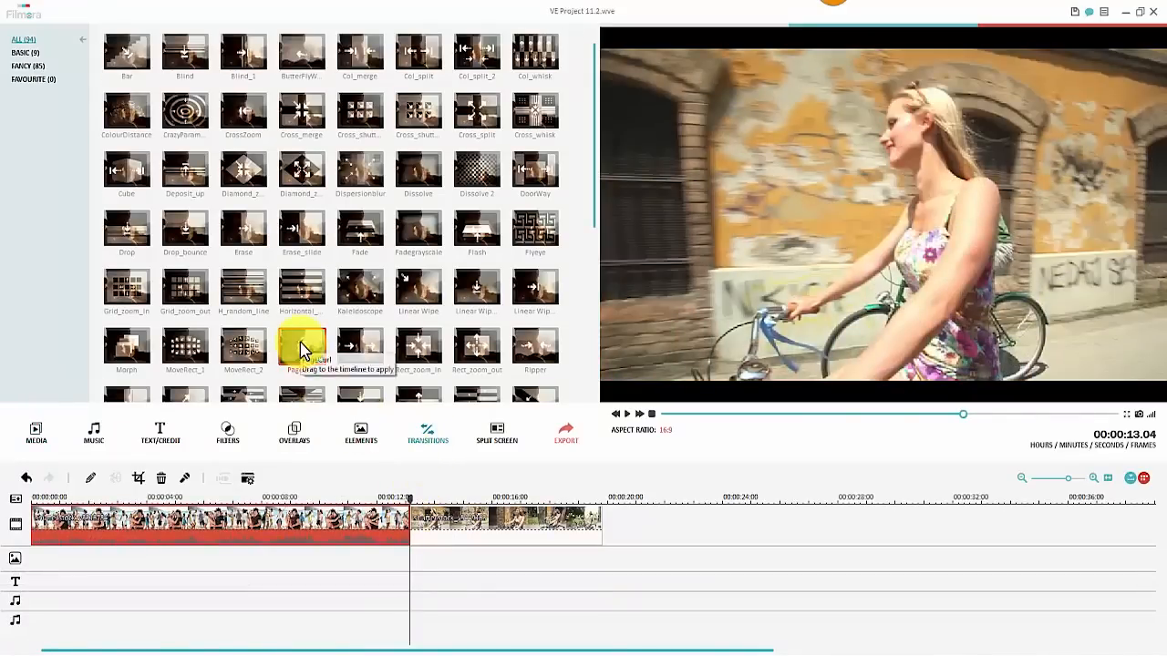
{"action": "left_click_drag", "start_coordinate": [300, 345], "coordinate": [392, 524]}
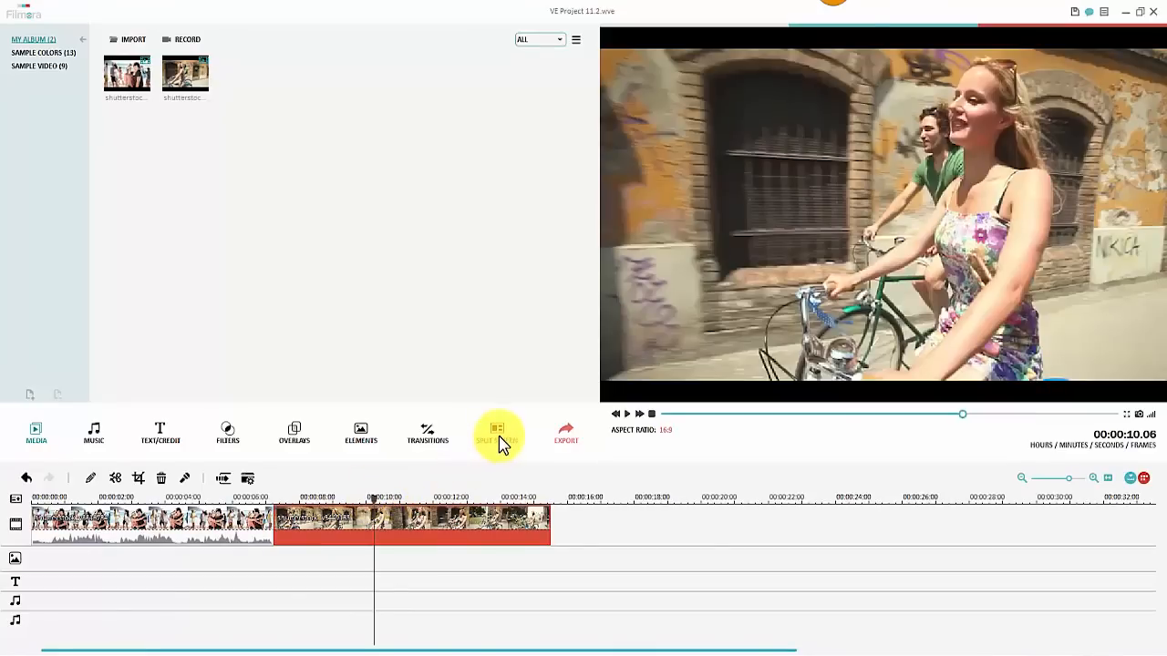
{"action": "left_click", "coordinate": [497, 433]}
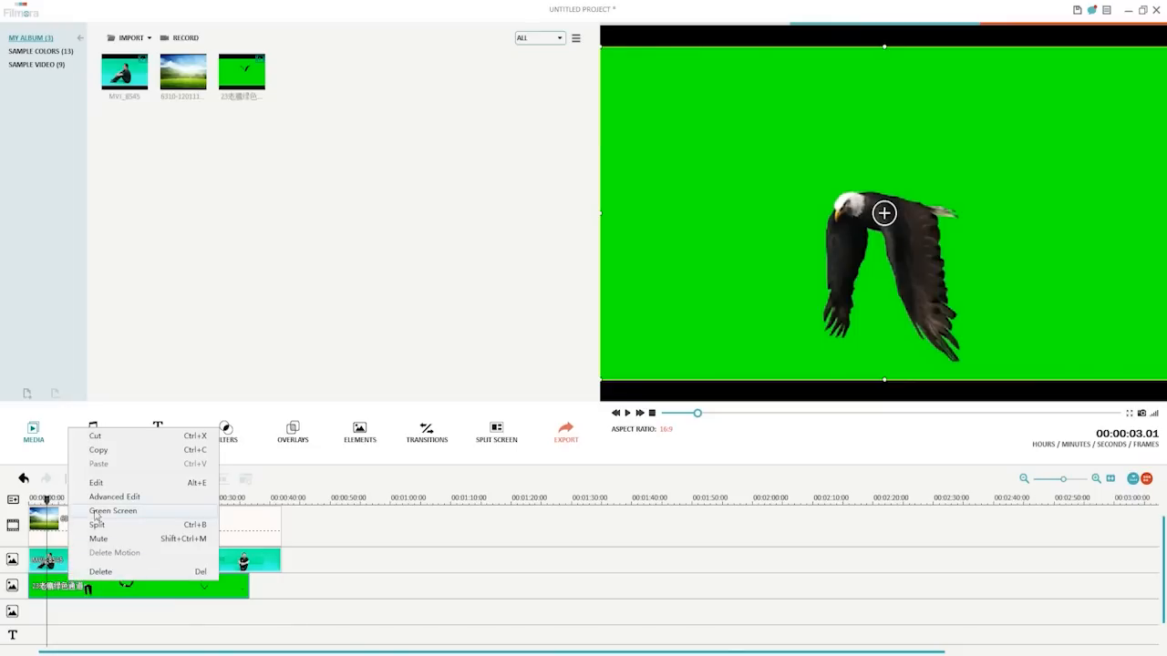
Make the eagle clip's green background transparent, browse titles and music, then open Export
{"action": "left_click", "coordinate": [113, 510]}
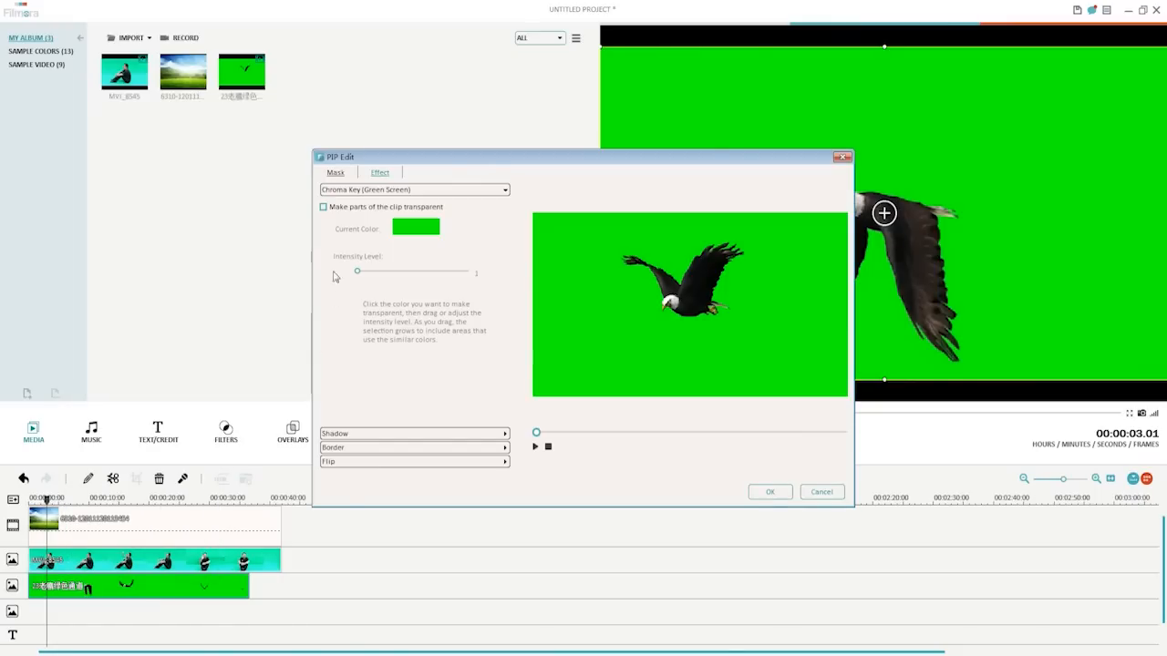
{"action": "left_click", "coordinate": [769, 491]}
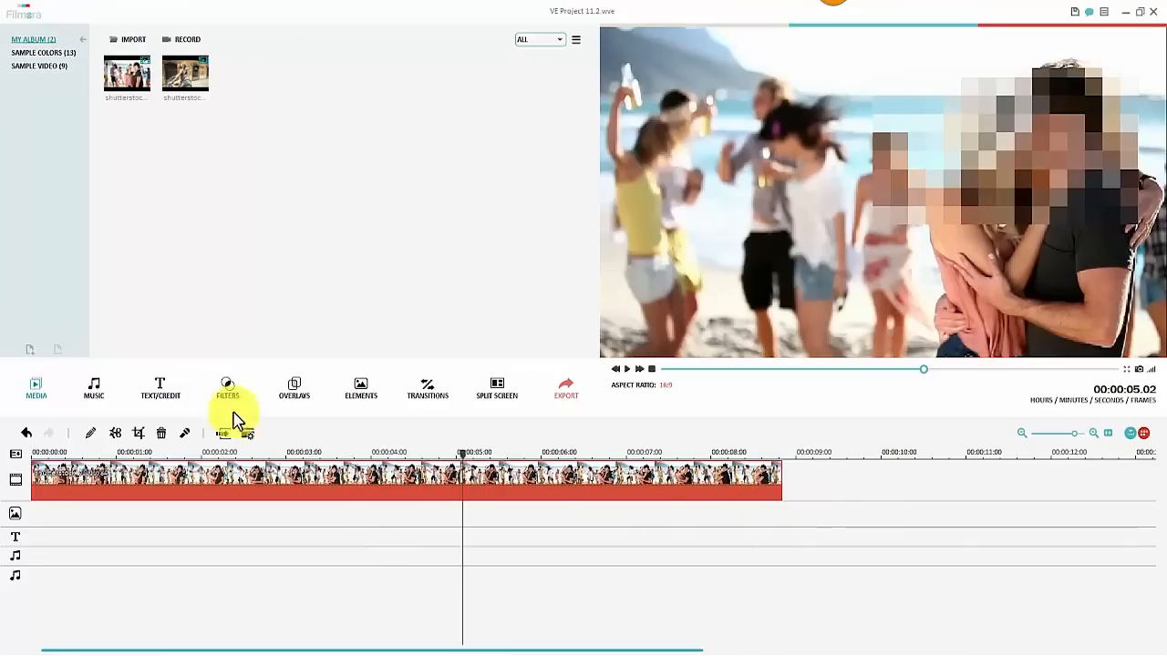
{"action": "left_click", "coordinate": [161, 388]}
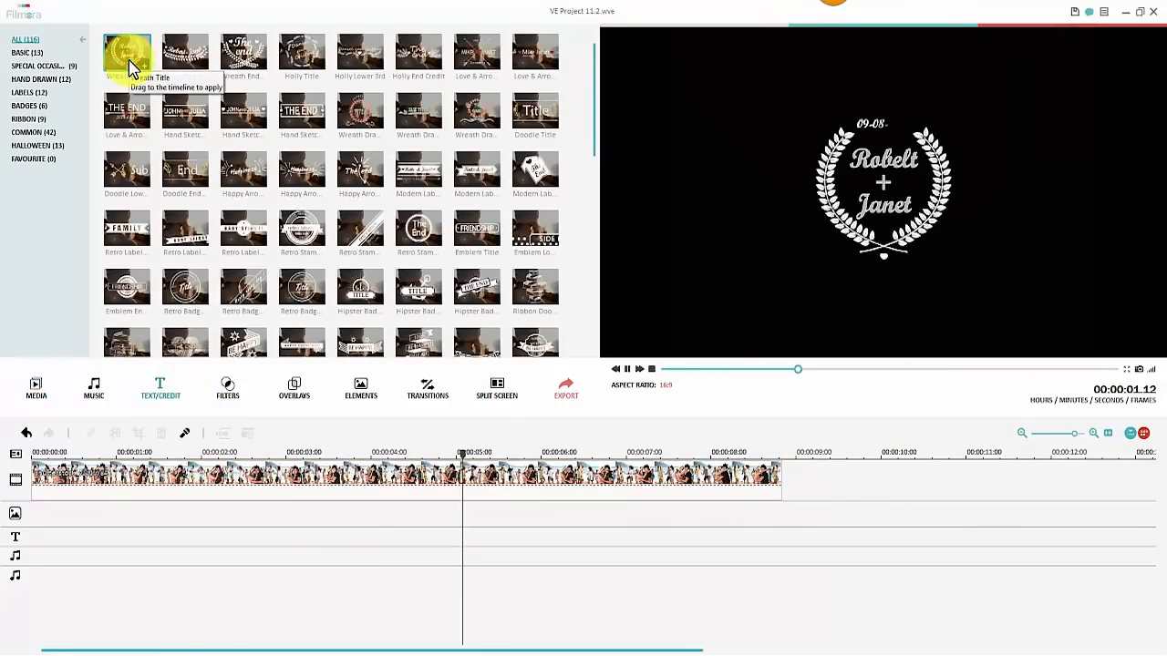
{"action": "left_click", "coordinate": [93, 388]}
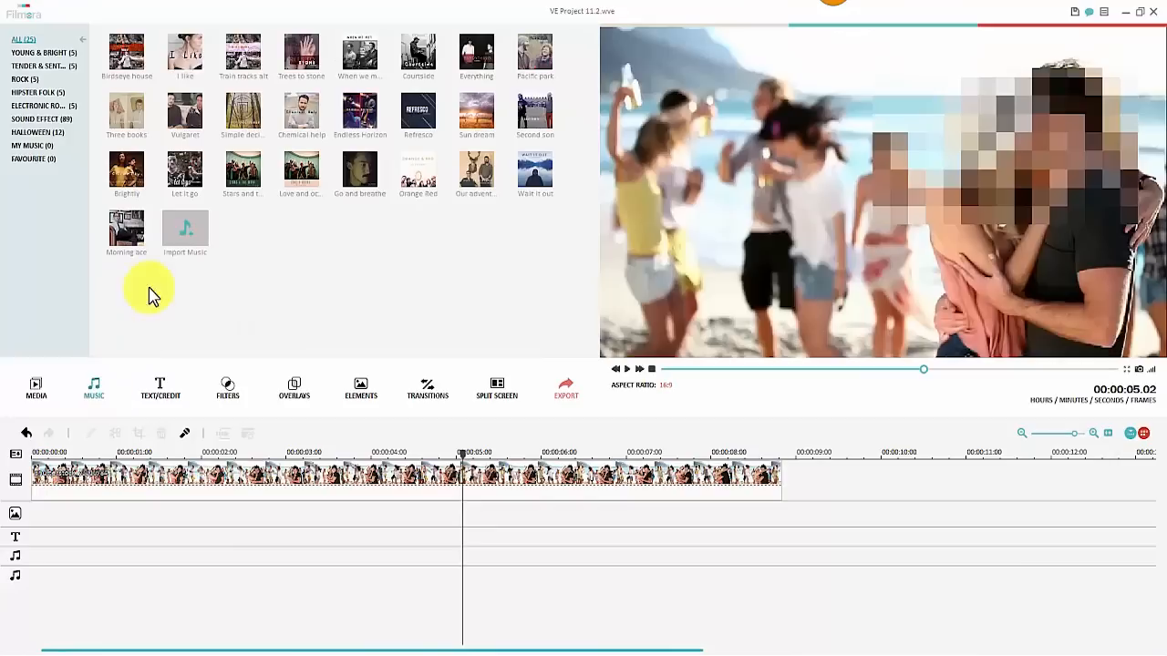
{"action": "mouse_move", "coordinate": [369, 290]}
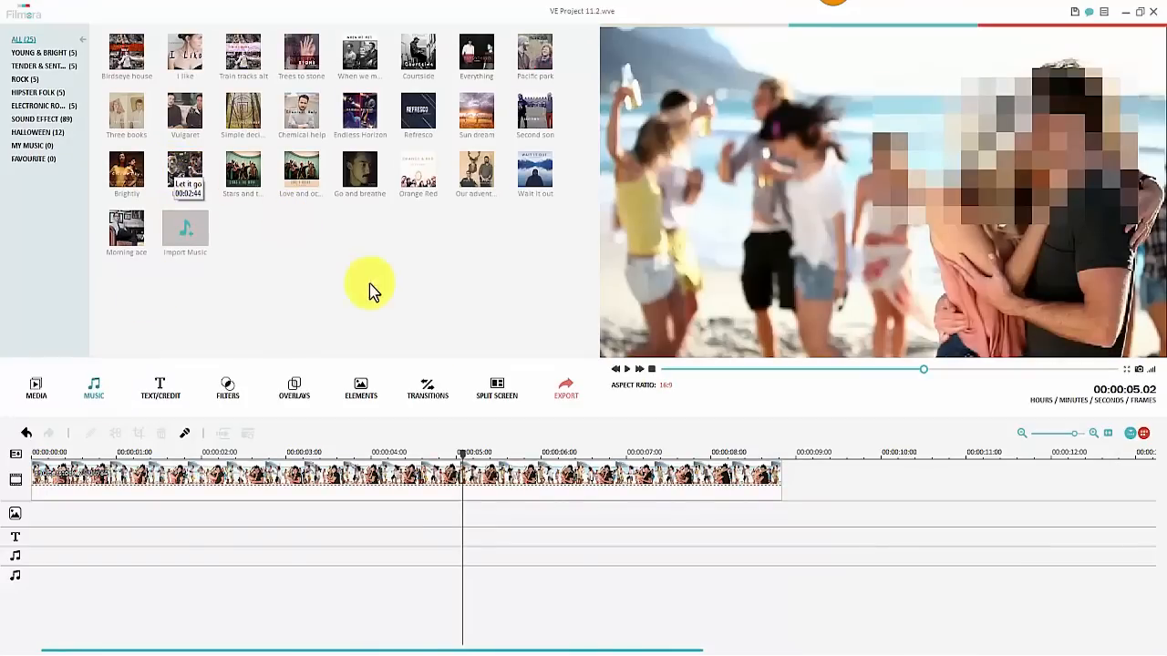
{"action": "left_click", "coordinate": [566, 387]}
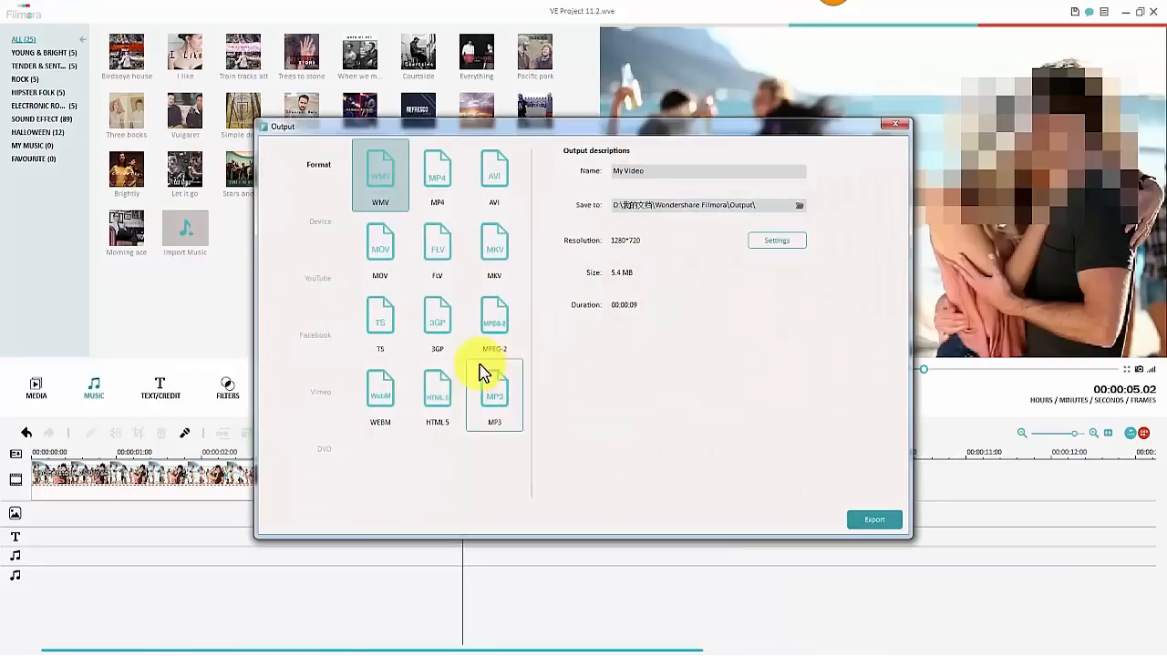
Switch the export destination from DVD to YouTube and start the export
{"action": "left_click", "coordinate": [319, 221]}
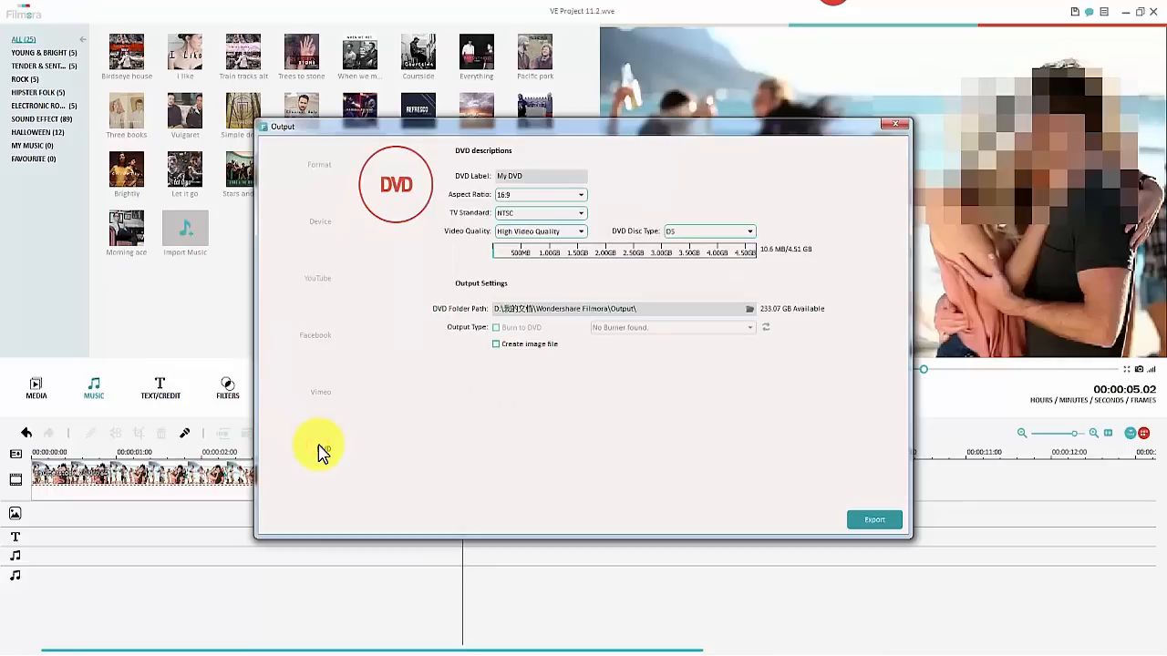
{"action": "left_click", "coordinate": [320, 279]}
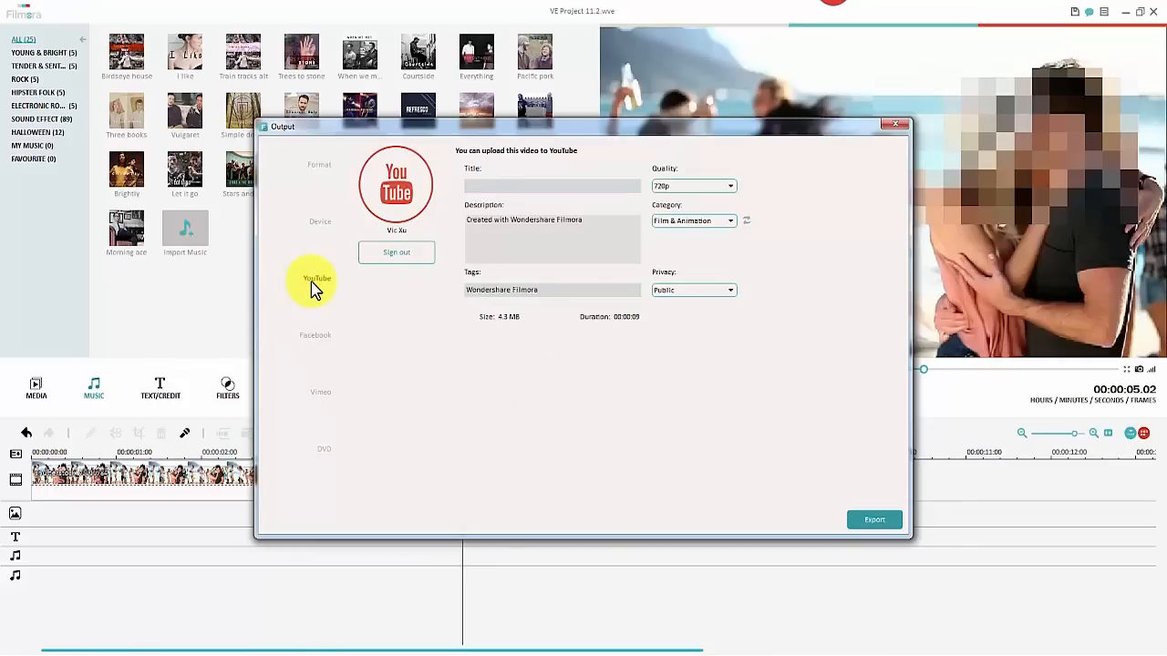
{"action": "mouse_move", "coordinate": [849, 497]}
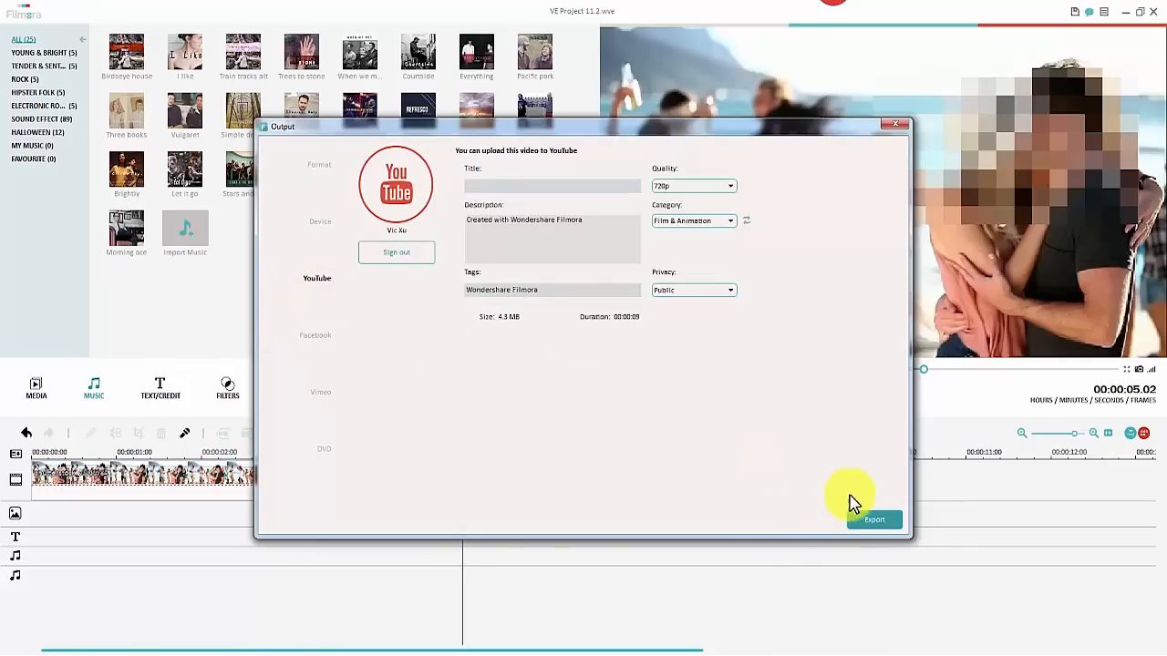
{"action": "left_click", "coordinate": [873, 520]}
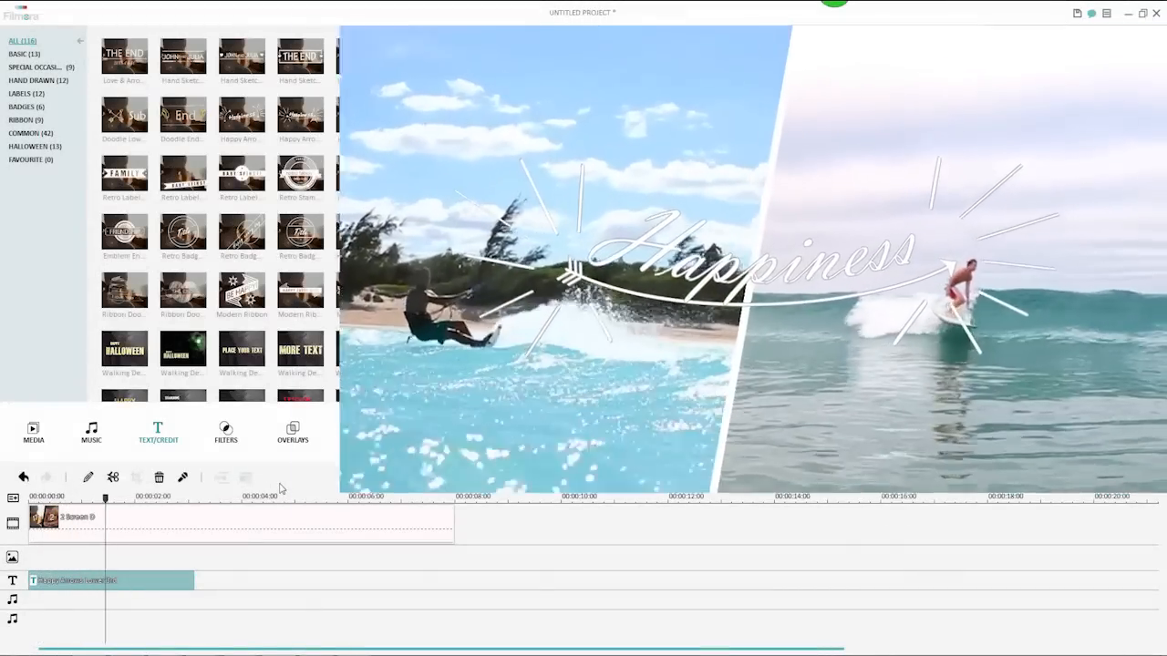
Show the Filters library for the child-in-grass project
{"action": "left_click", "coordinate": [225, 433]}
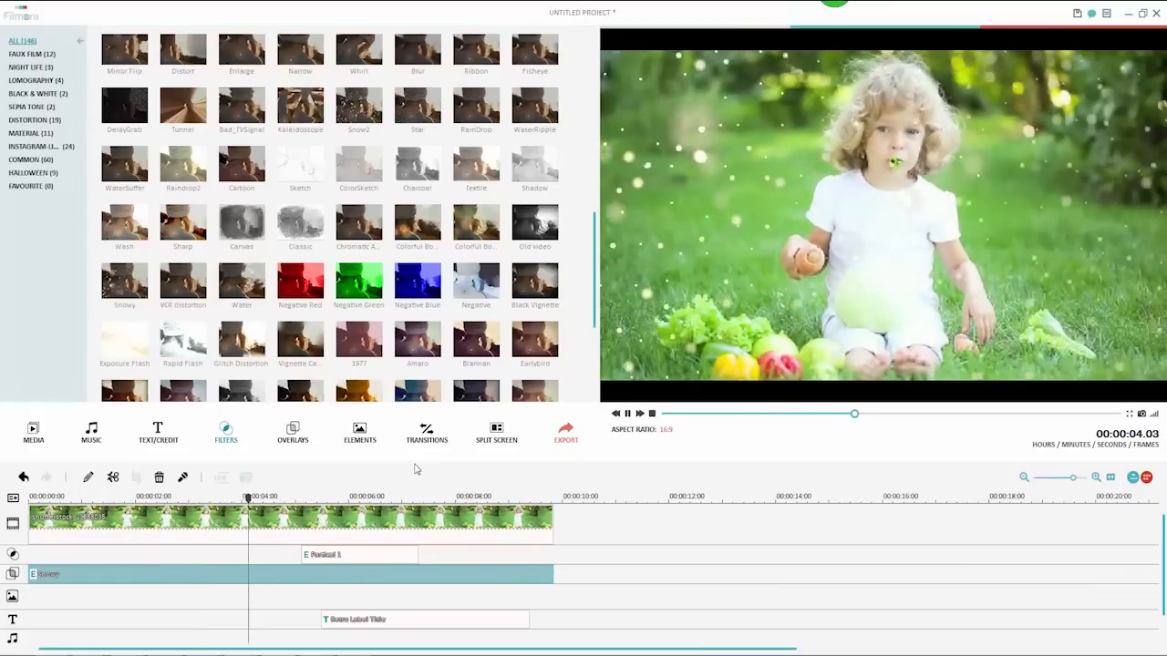